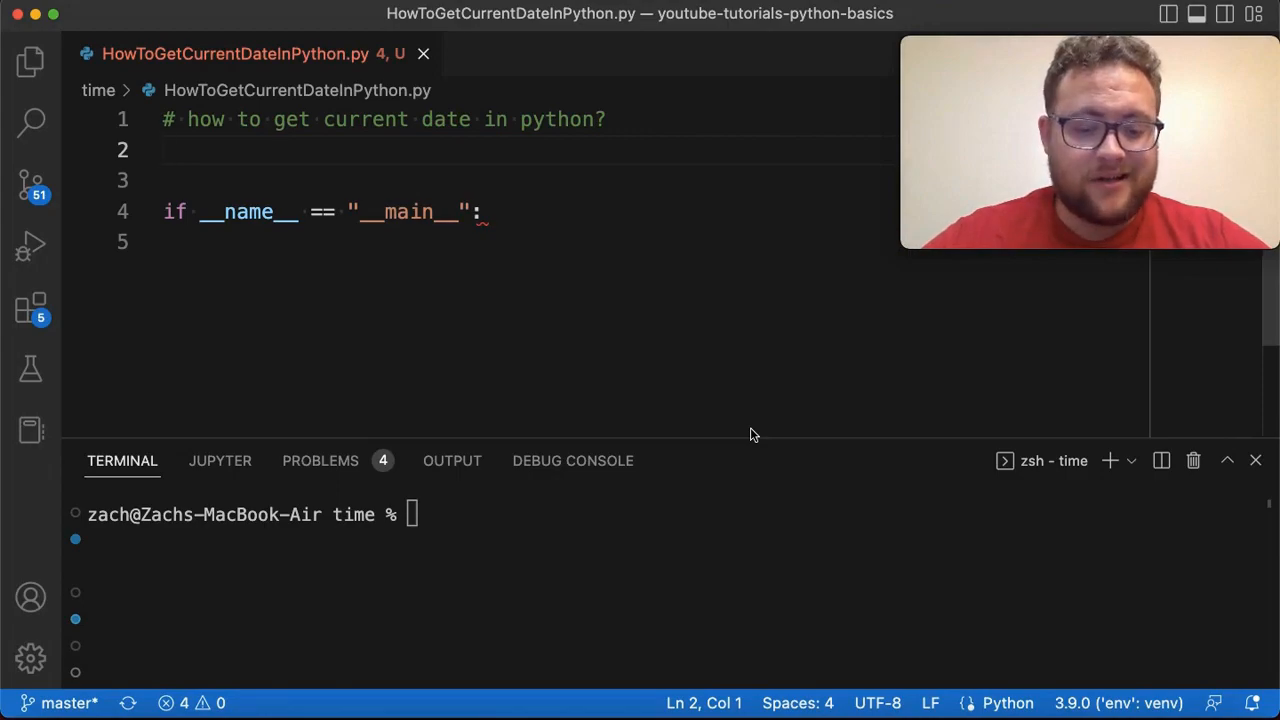
- Add 'import datetime' on line 2, below the comment
{"action": "type", "text": "imp"}
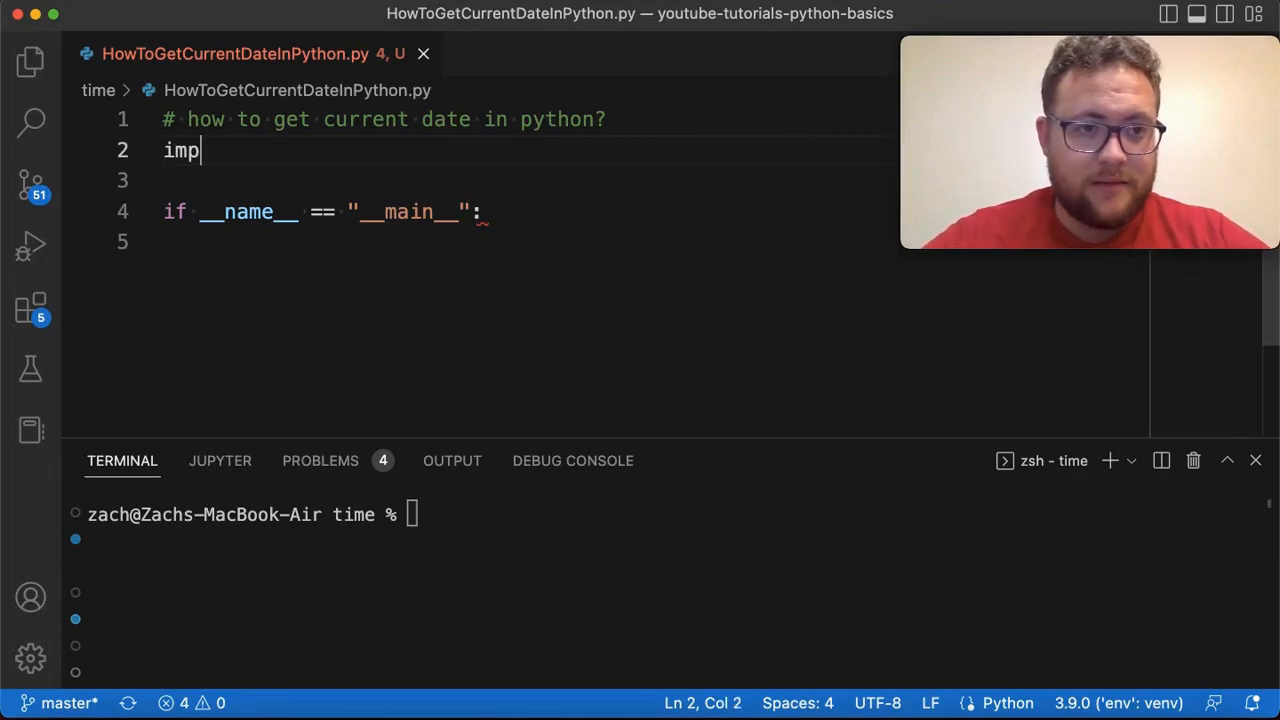
{"action": "type", "text": "ort datetime"}
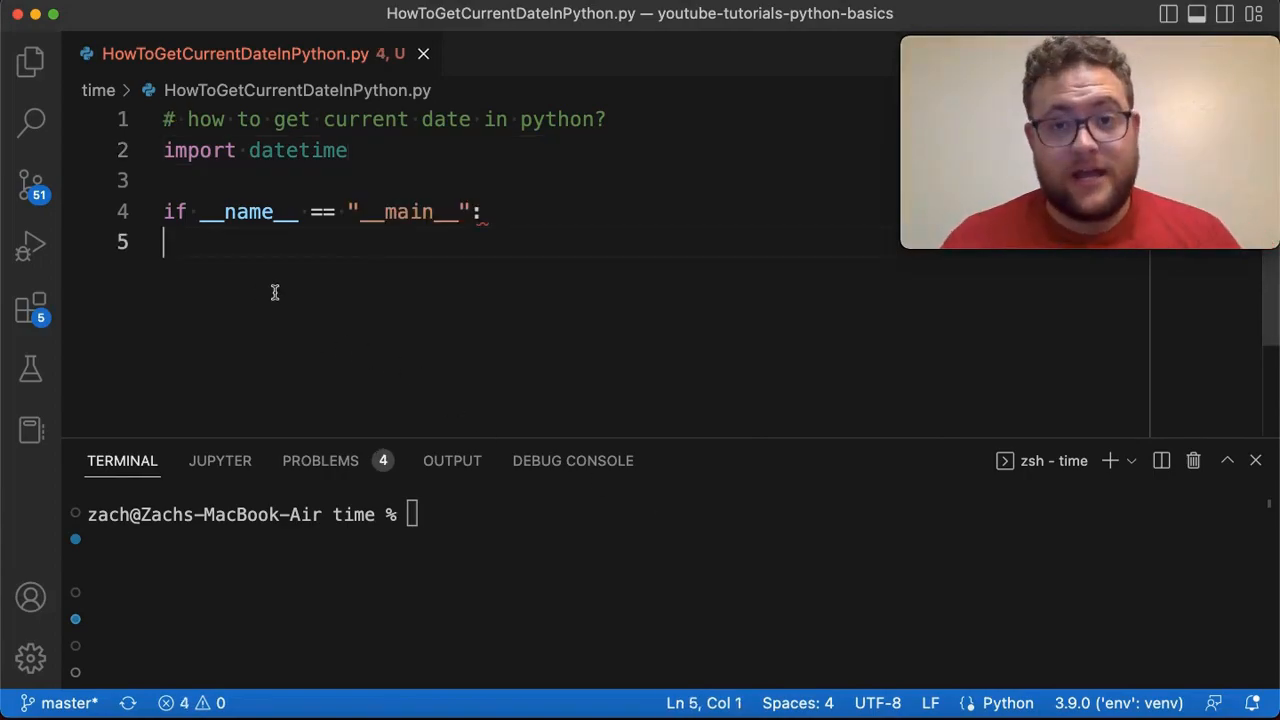
- Indent line 5 and write print(datetime.datetime.now()) inside the main block
{"action": "key", "text": "Tab"}
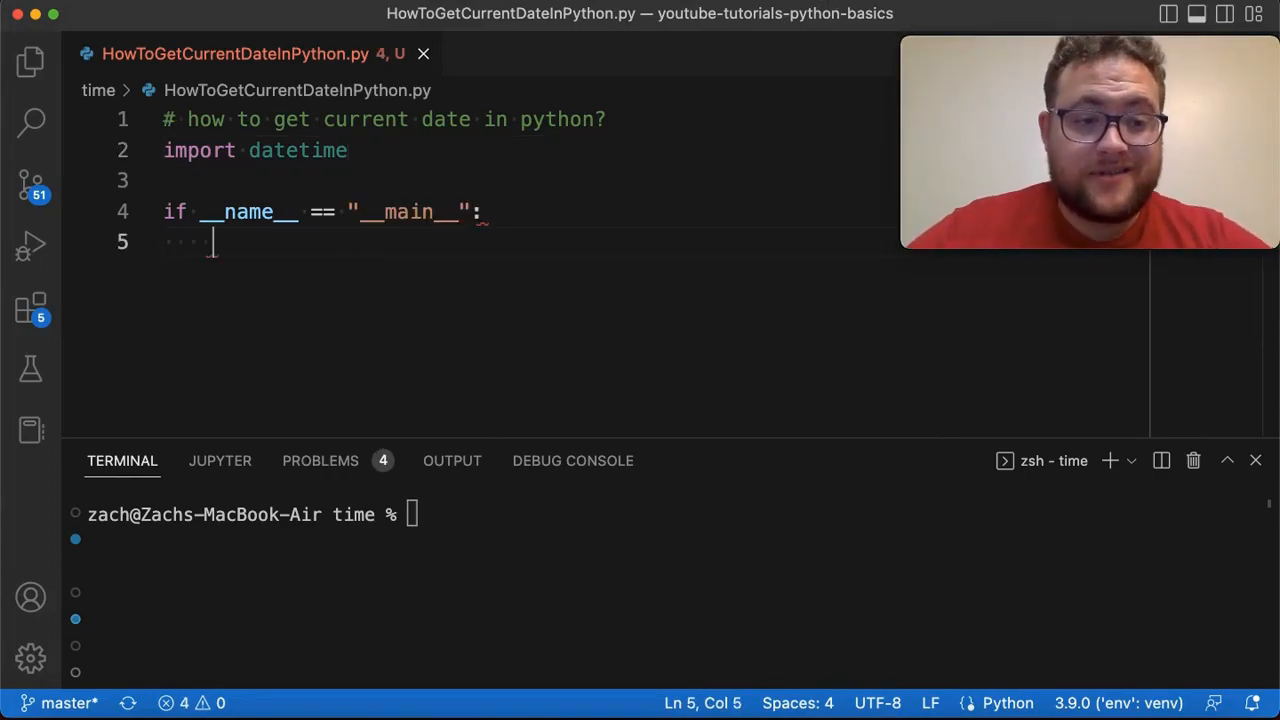
{"action": "type", "text": "print()"}
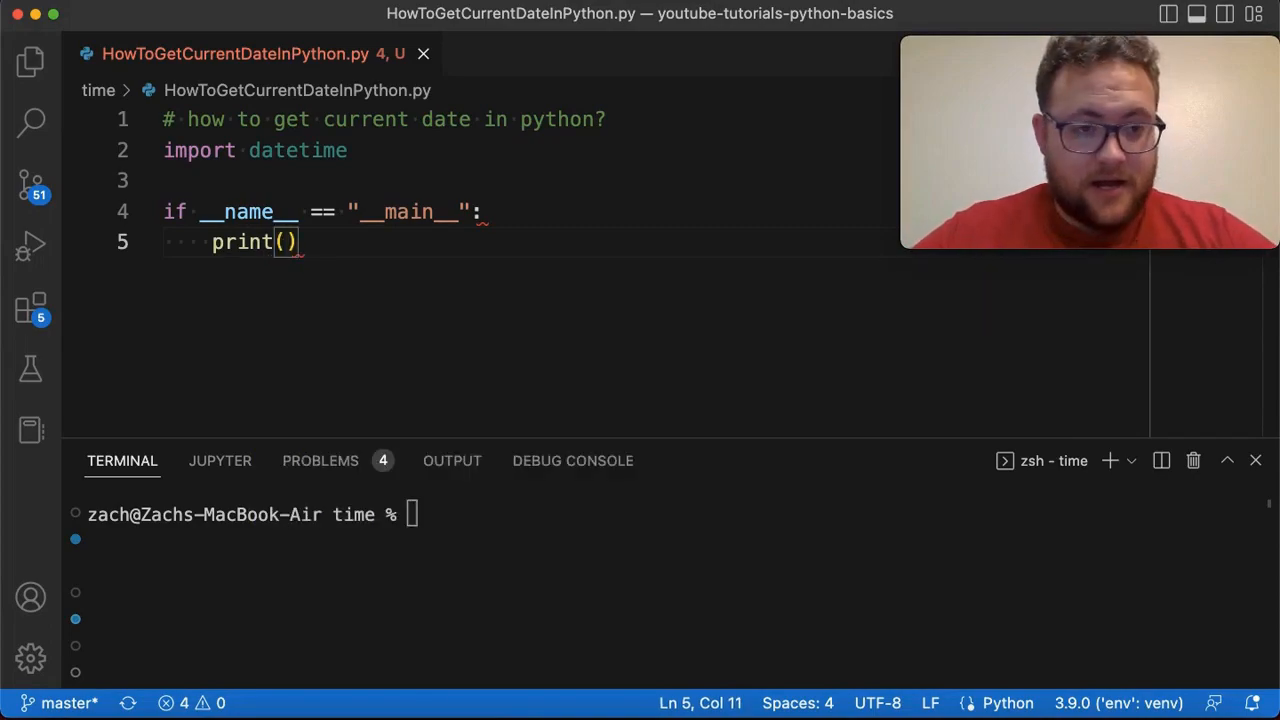
{"action": "type", "text": "datetime.datetime.now("}
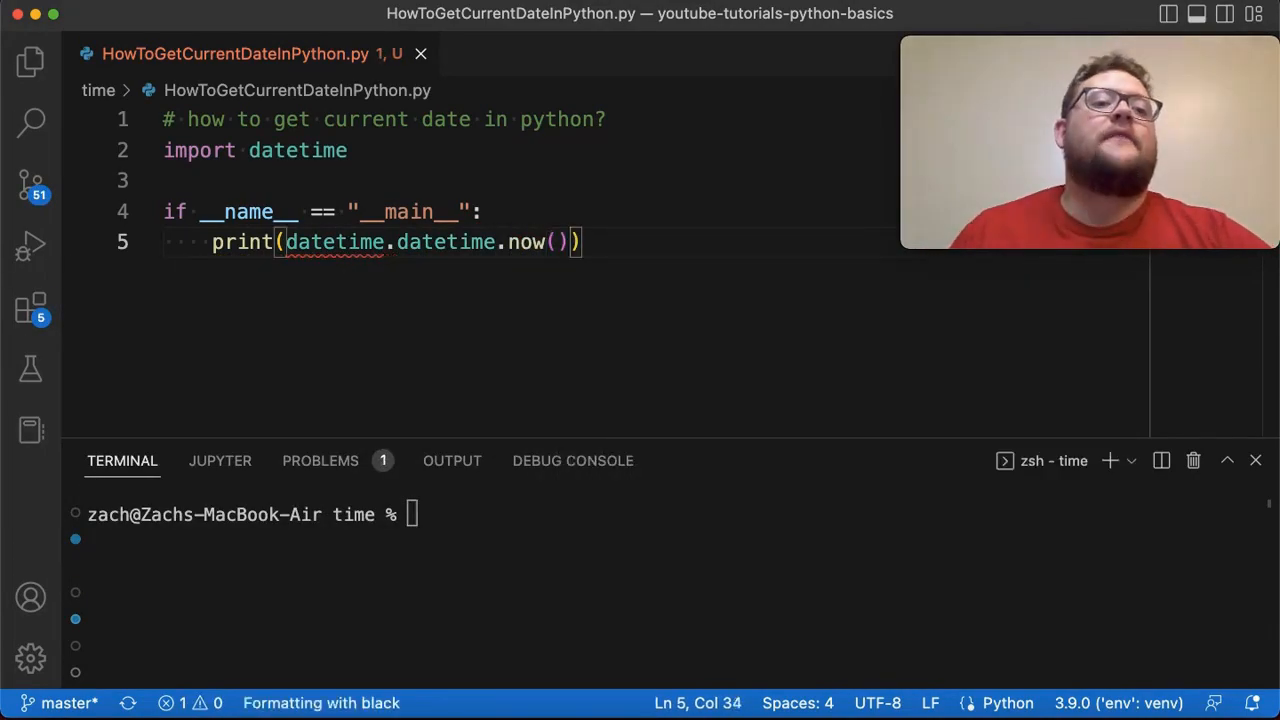
{"action": "type", "text": "reset"}
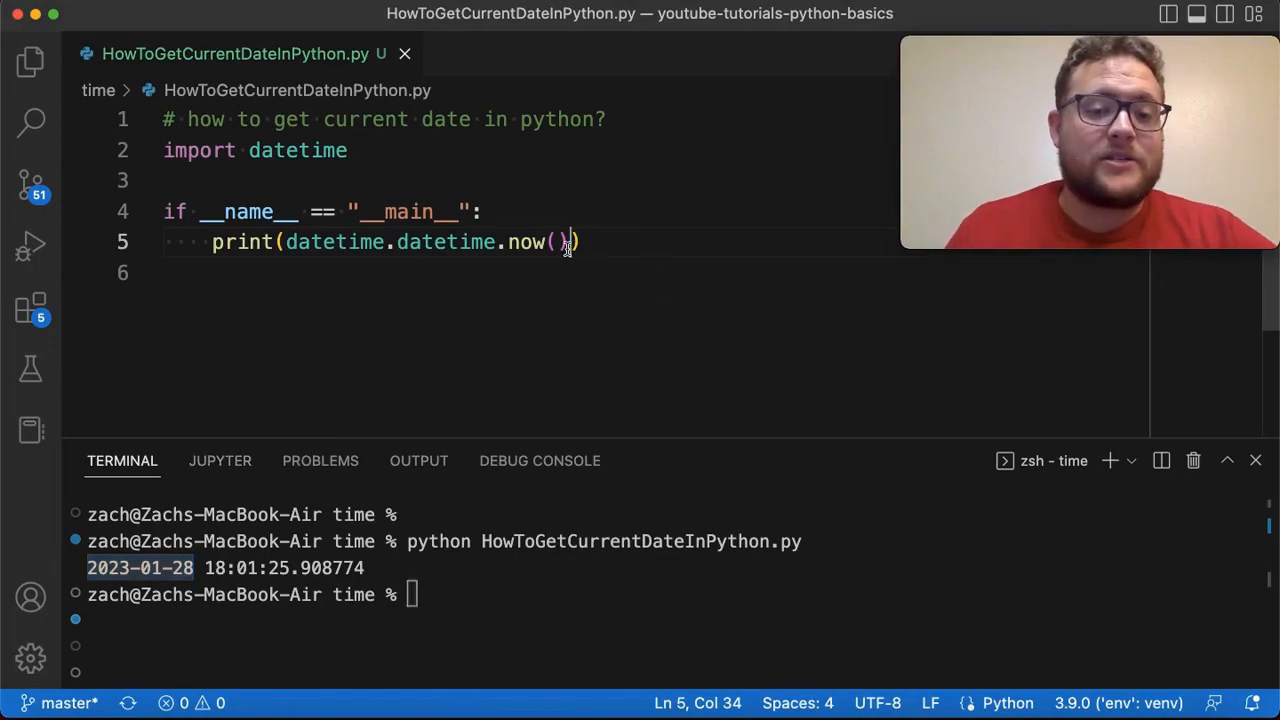
- Append .date() after now() so only today's date, 2023-01-28, prints
{"action": "type", "text": ".date"}
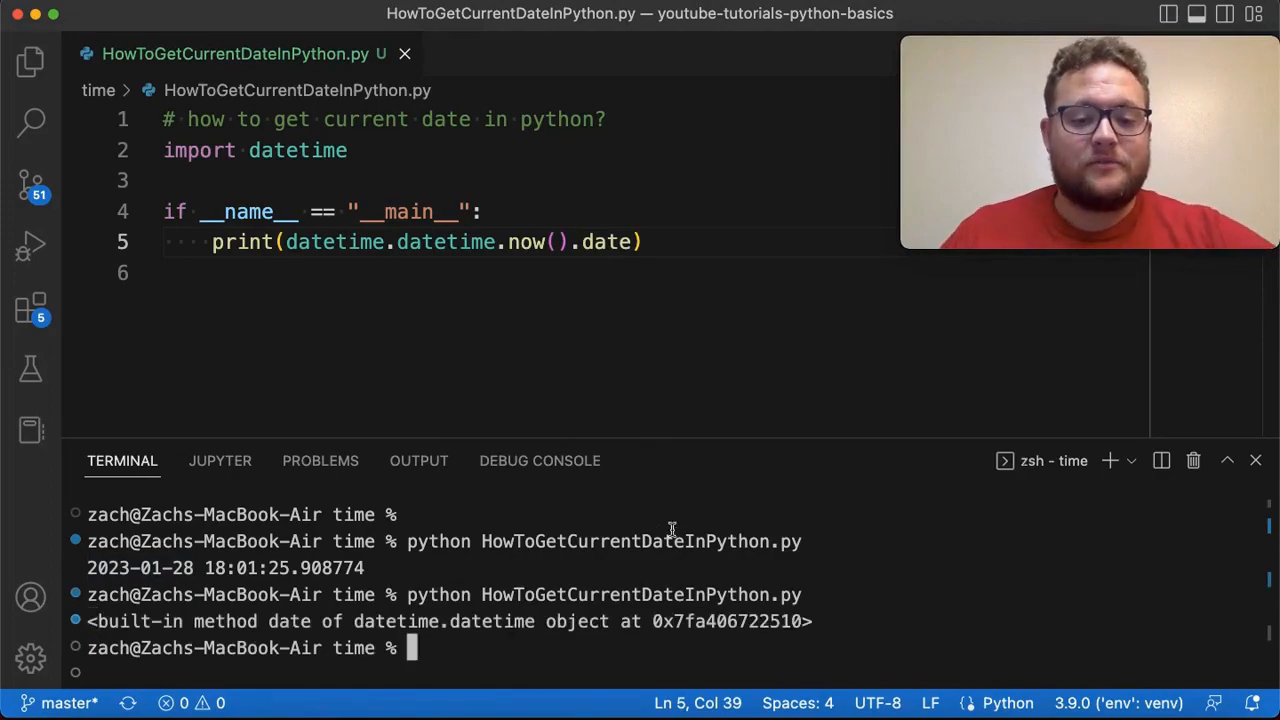
{"action": "type", "text": "()"}
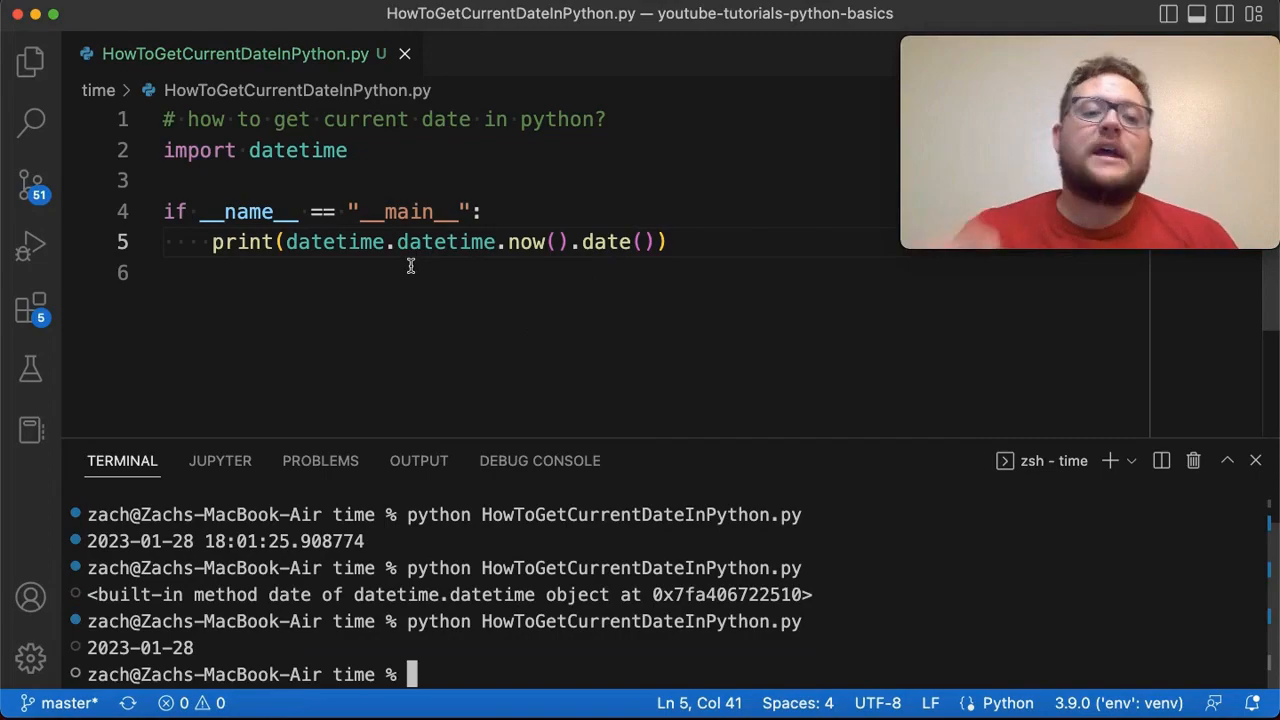
{"action": "mouse_move", "coordinate": [297, 150]}
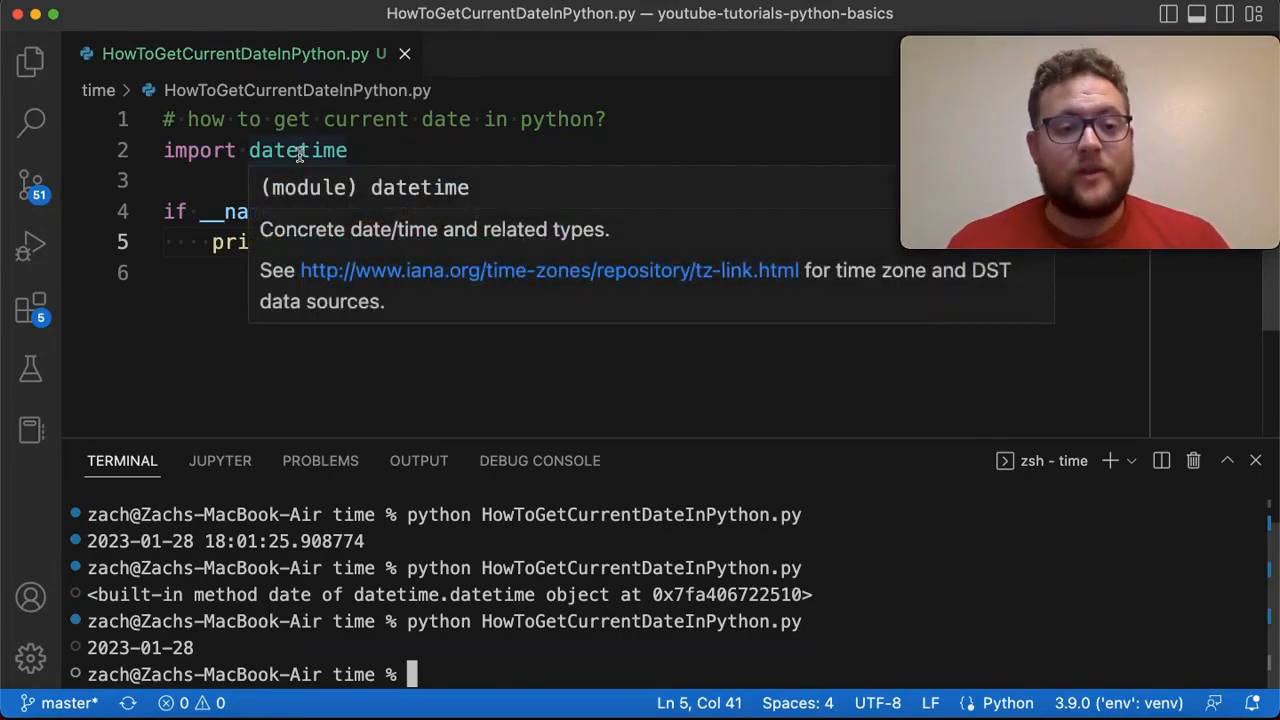